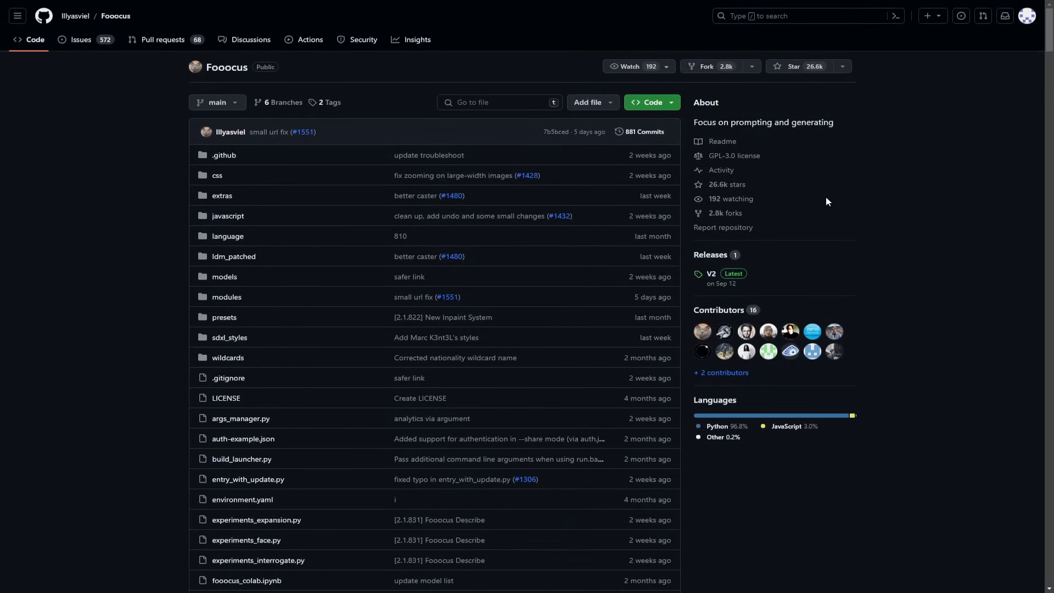
- Scroll the Fooocus README to the Colab section and follow the 'Open in Colab' badge
{"action": "scroll", "scroll_direction": "down", "scroll_amount": 3}
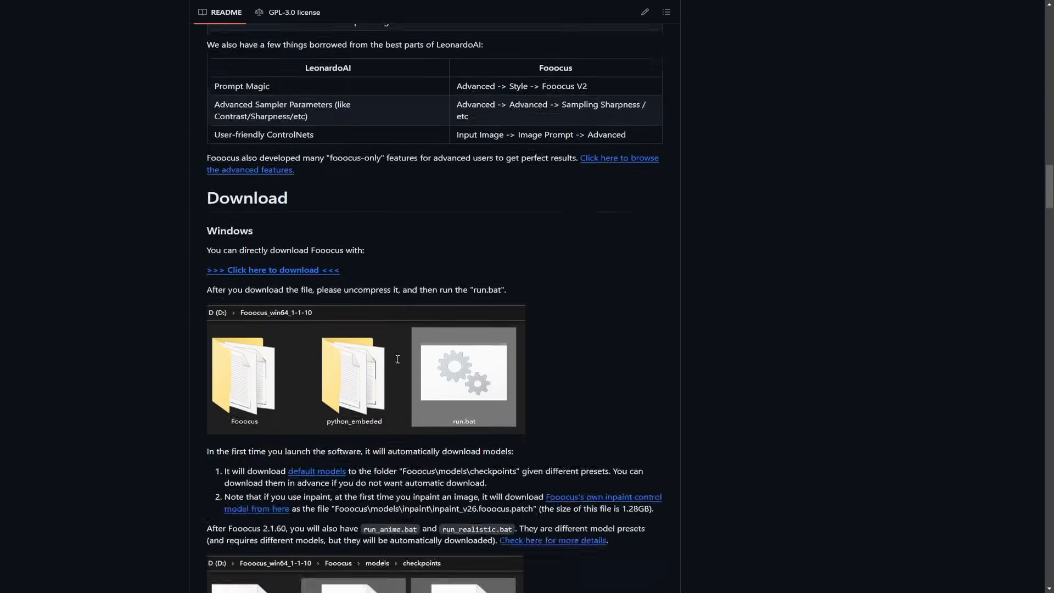
{"action": "scroll", "scroll_direction": "down", "scroll_amount": 3}
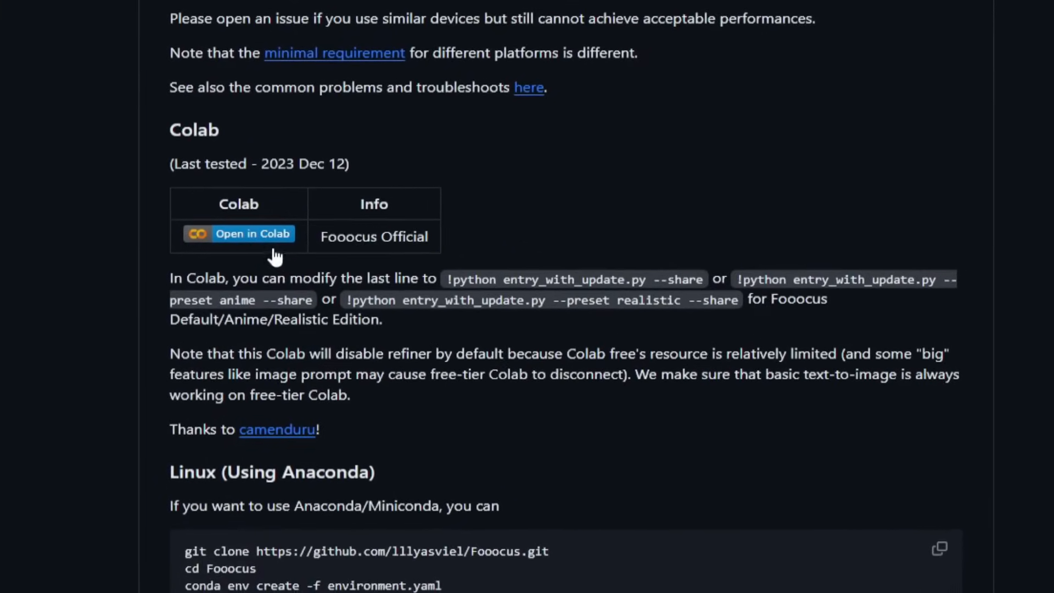
{"action": "left_click", "coordinate": [238, 233]}
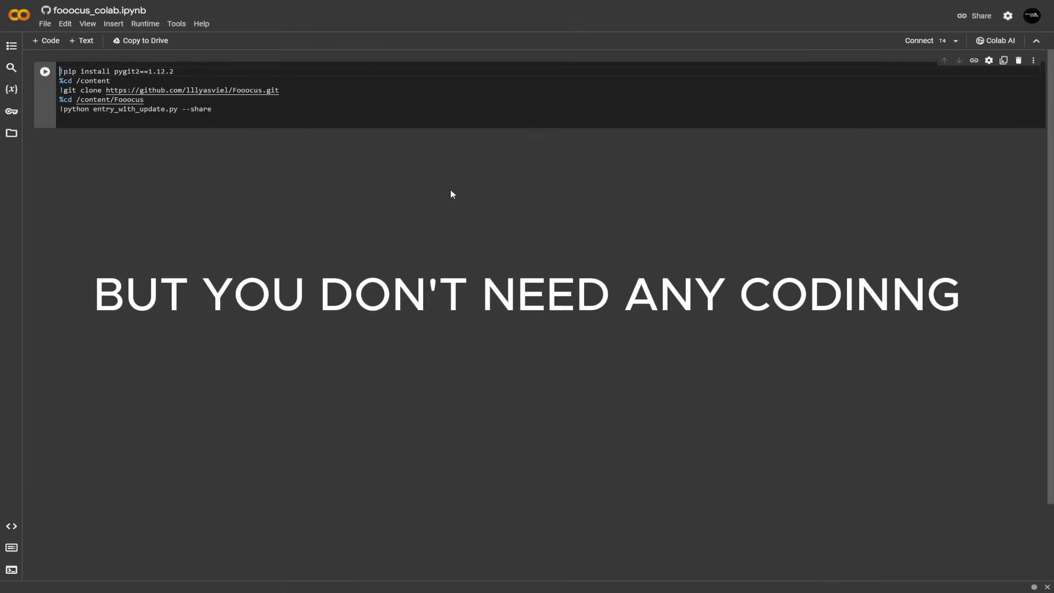
{"action": "mouse_move", "coordinate": [844, 194]}
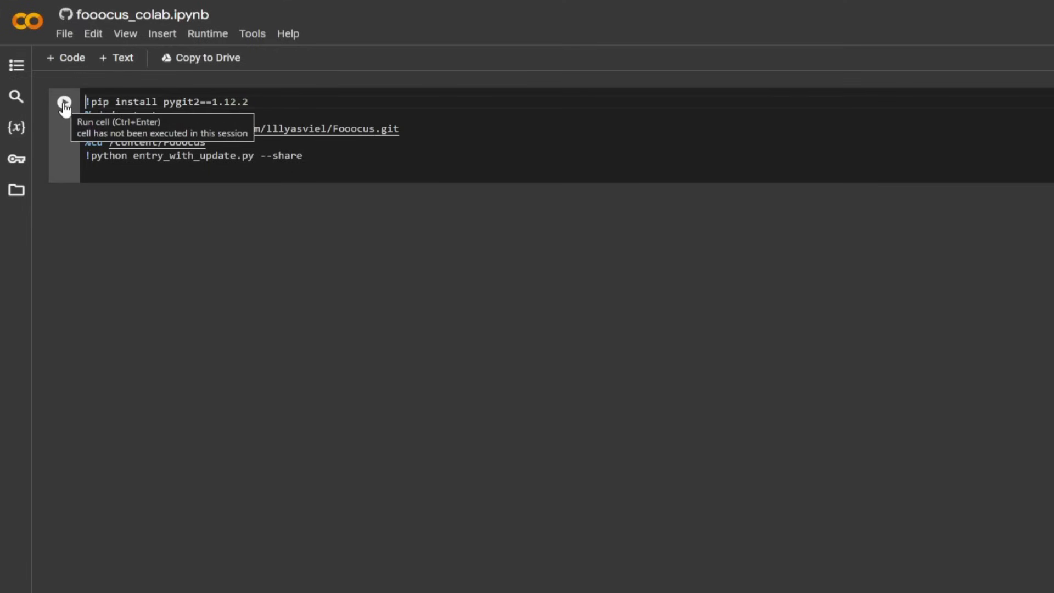
- Run the Fooocus setup cell and confirm 'Run anyway' on the Google authorship warning
{"action": "left_click", "coordinate": [63, 102]}
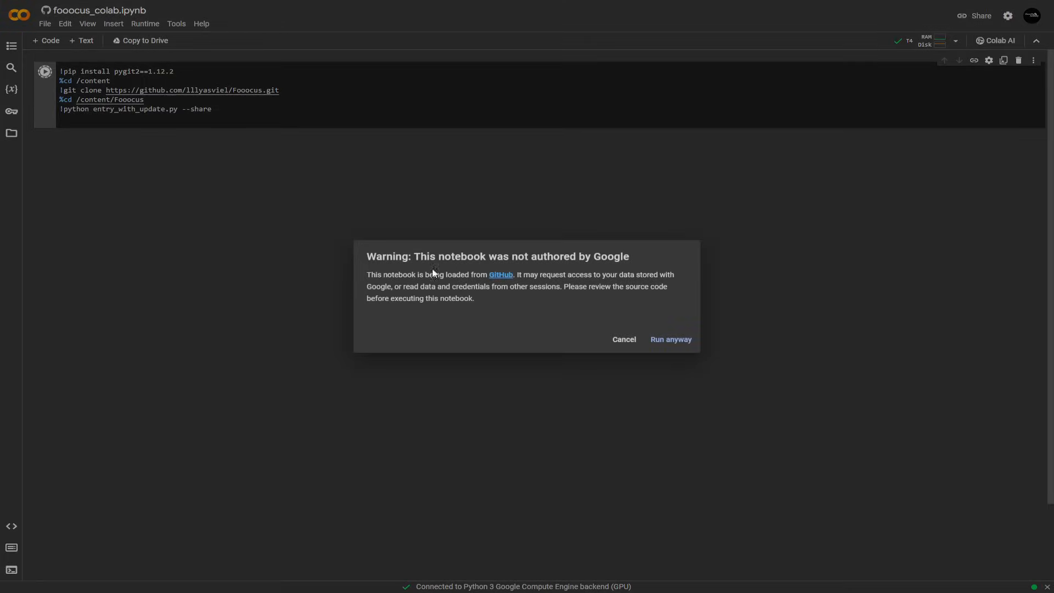
{"action": "left_click", "coordinate": [669, 339]}
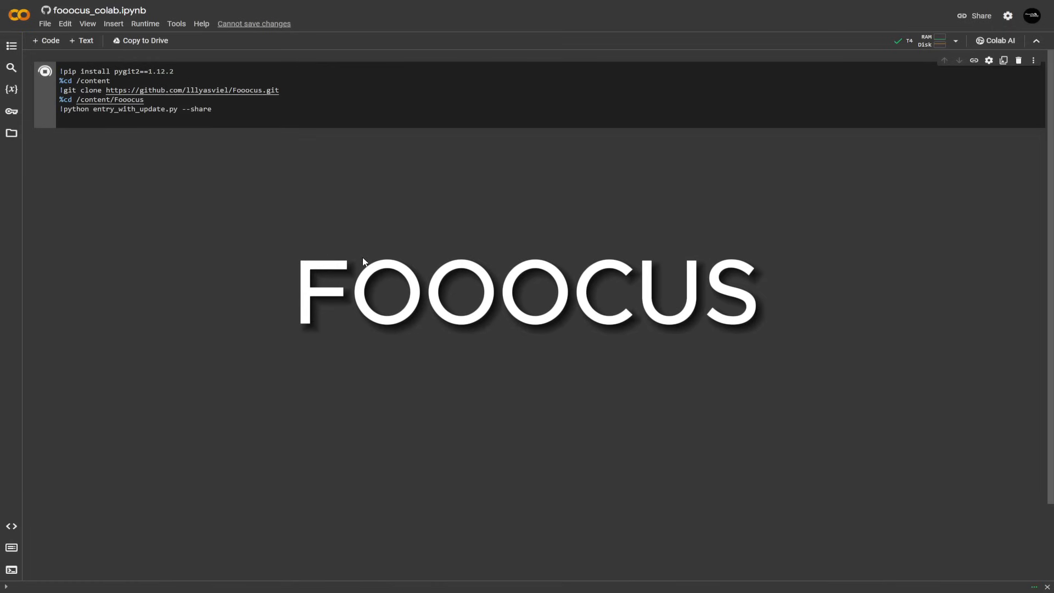
{"action": "left_click", "coordinate": [45, 72]}
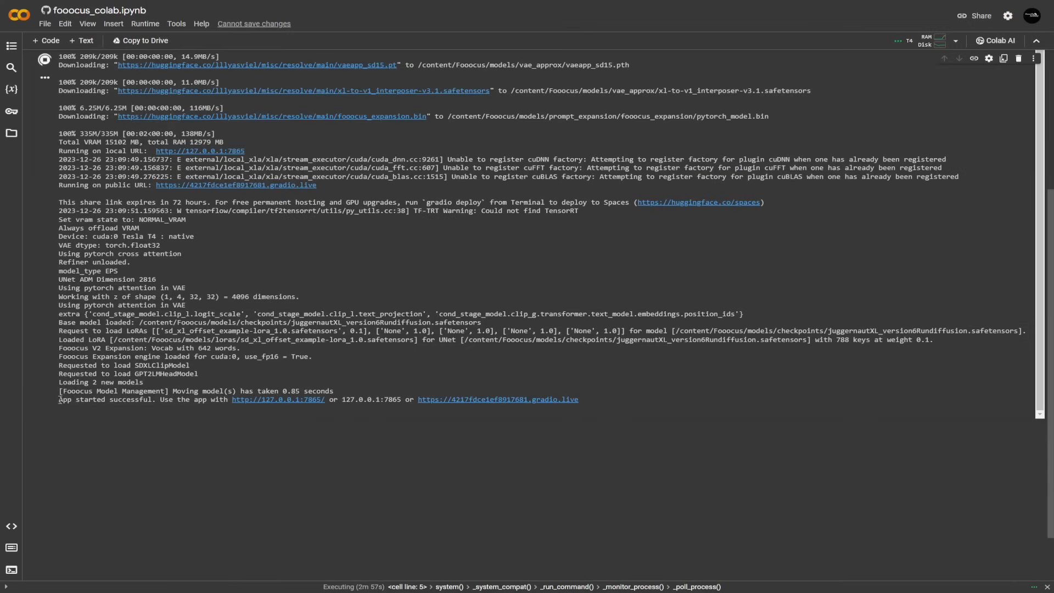
- Follow the gradio.live share link in the cell output to reach the Fooocus web interface
{"action": "double_click", "coordinate": [166, 398]}
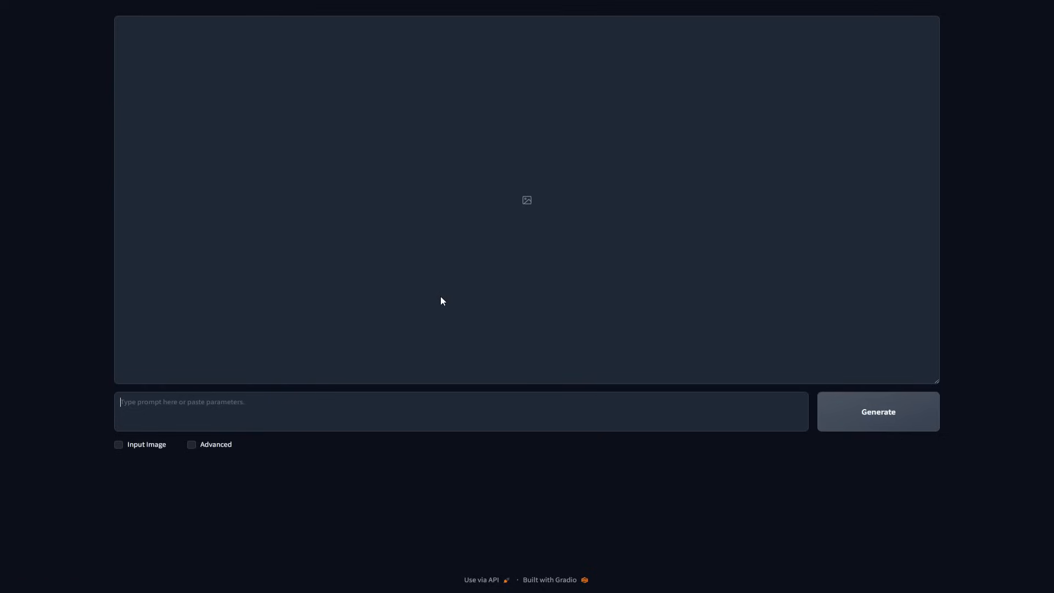
{"action": "mouse_move", "coordinate": [498, 195]}
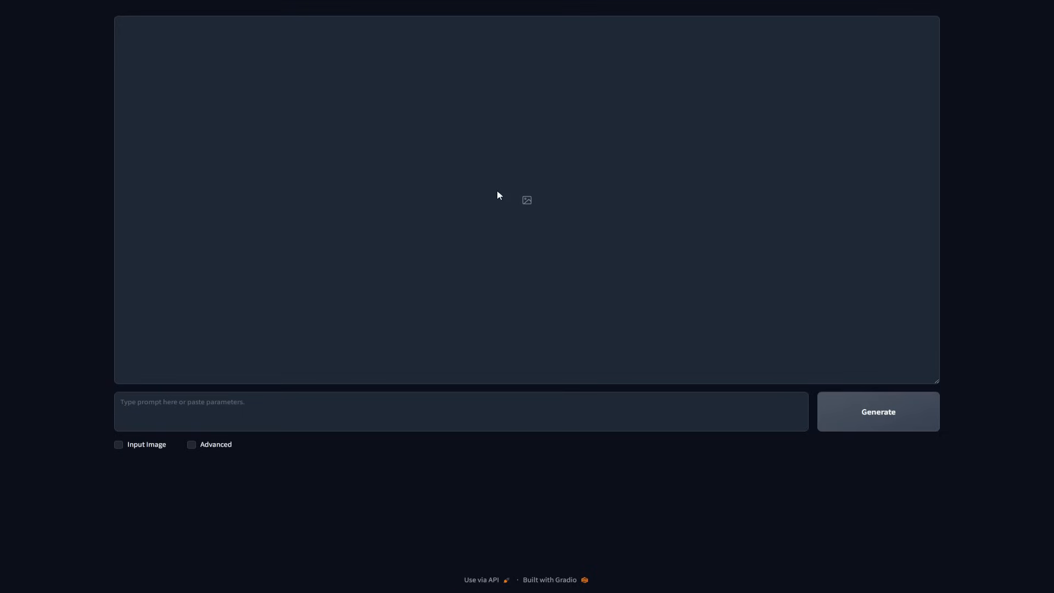
{"action": "mouse_move", "coordinate": [493, 198]}
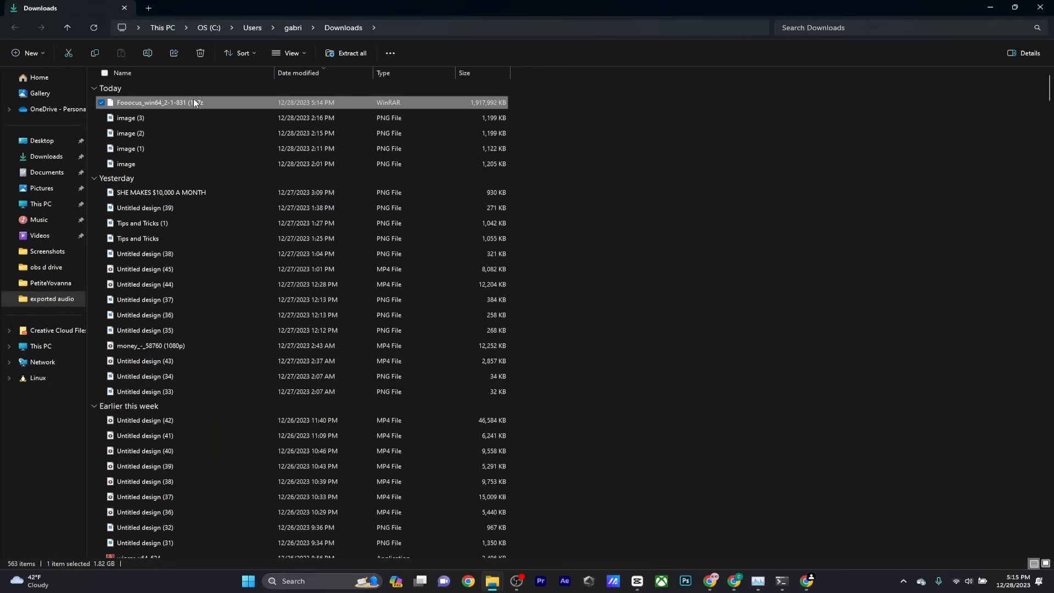
- Show the context menu for the Fooocus_win64 archive in Downloads
{"action": "right_click", "coordinate": [154, 102]}
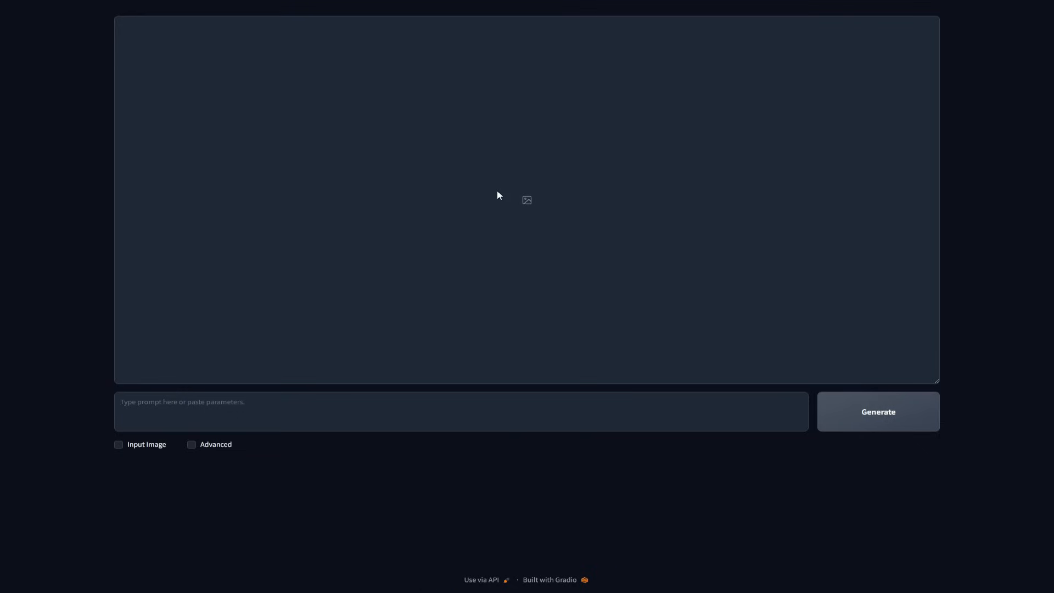
- Enable the Advanced checkbox to show the Setting panel with Speed performance and 1152×896 ratio
{"action": "left_click", "coordinate": [191, 444]}
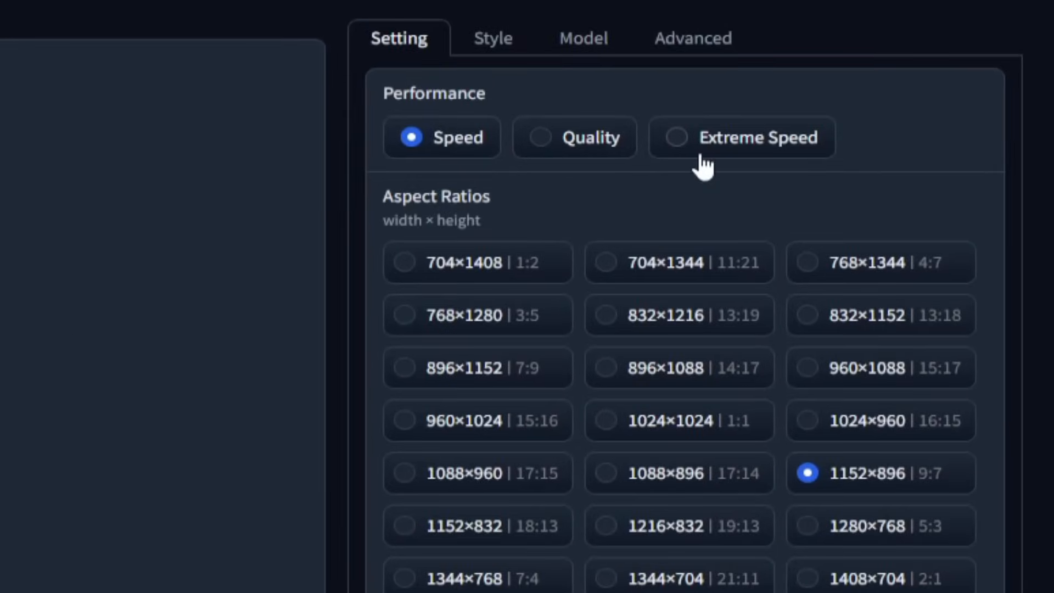
{"action": "mouse_move", "coordinate": [704, 169]}
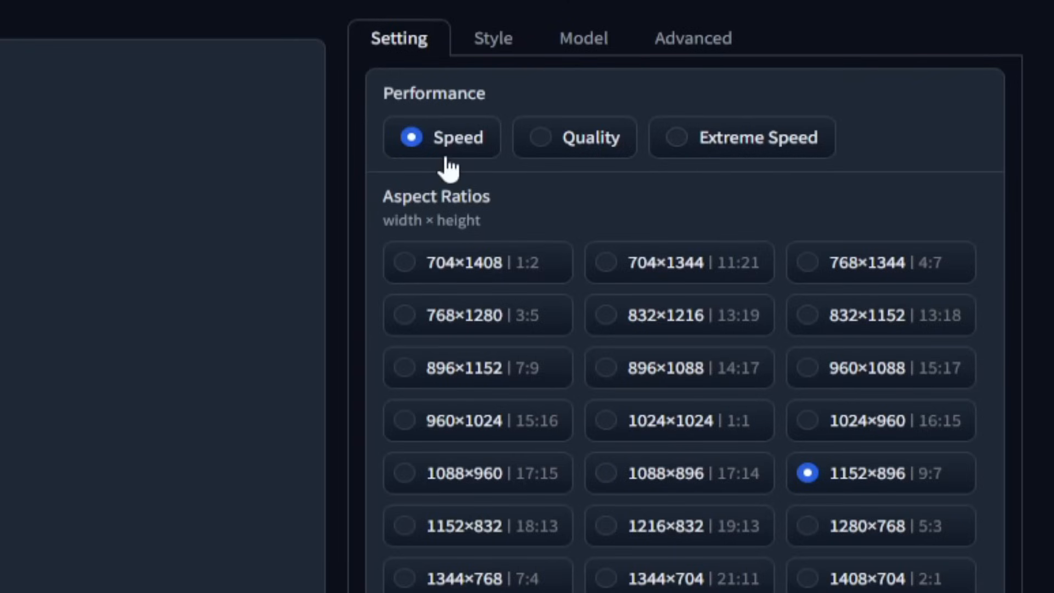
{"action": "mouse_move", "coordinate": [598, 167]}
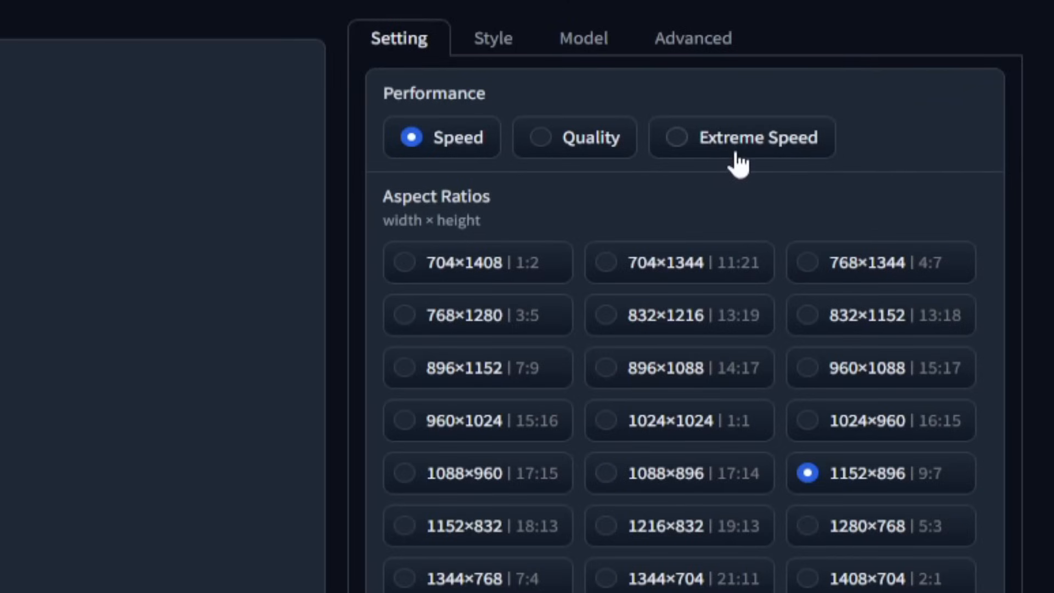
{"action": "mouse_move", "coordinate": [747, 165]}
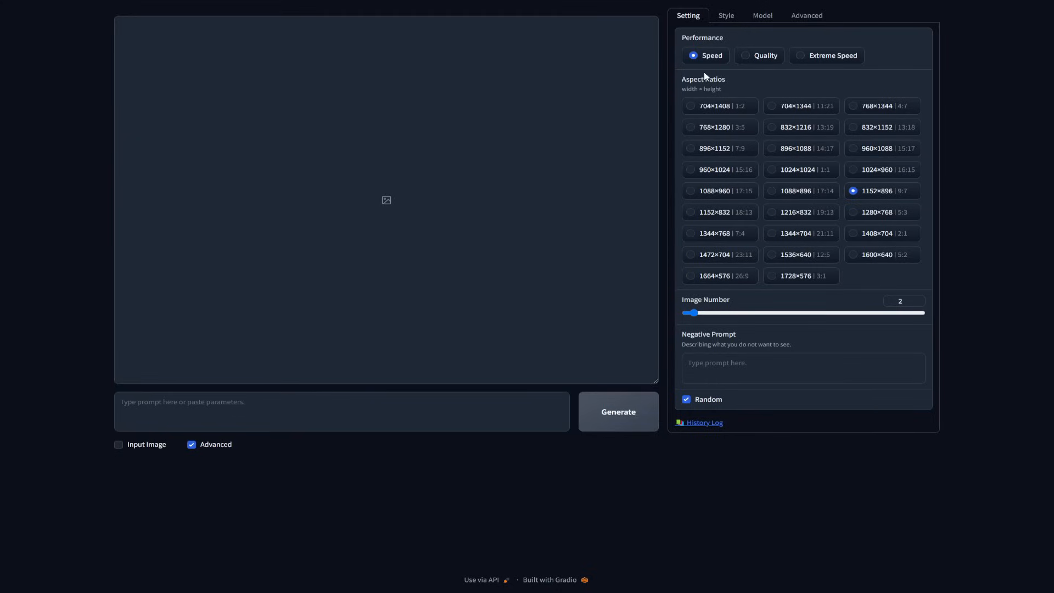
{"action": "left_click", "coordinate": [745, 55]}
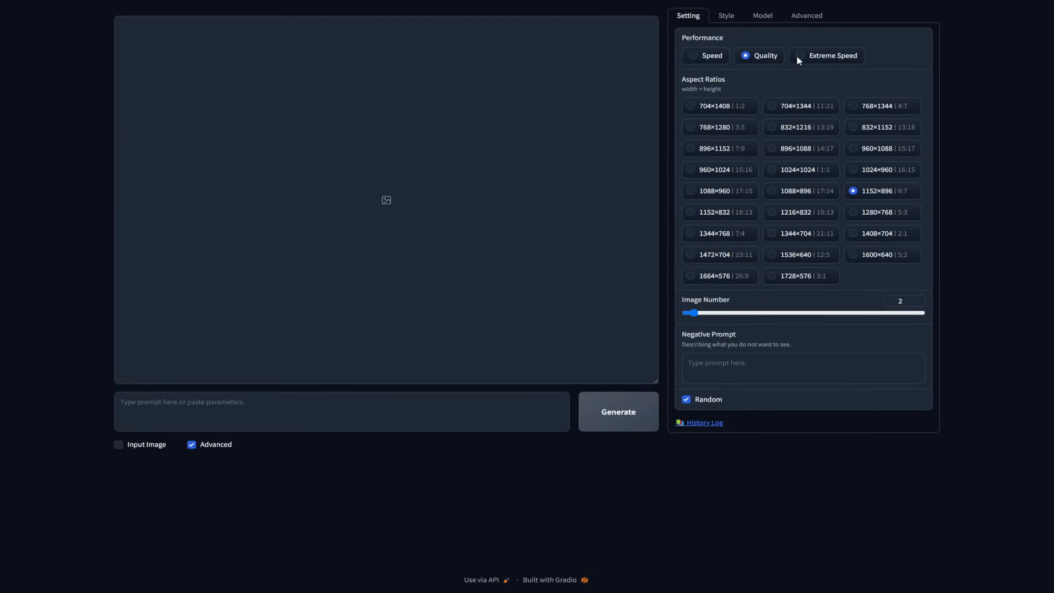
{"action": "double_click", "coordinate": [703, 79]}
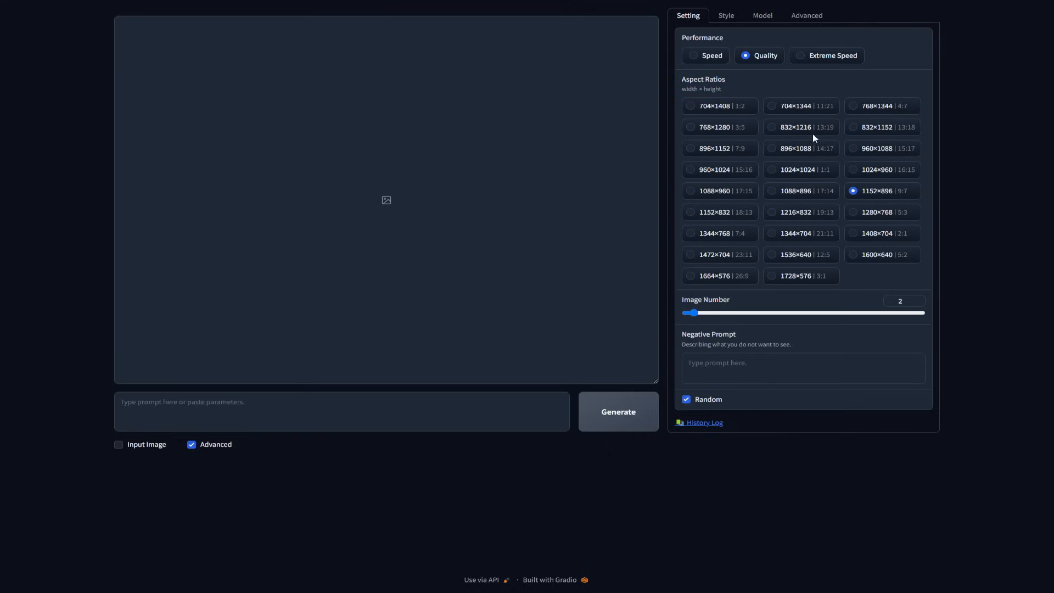
{"action": "mouse_move", "coordinate": [798, 177]}
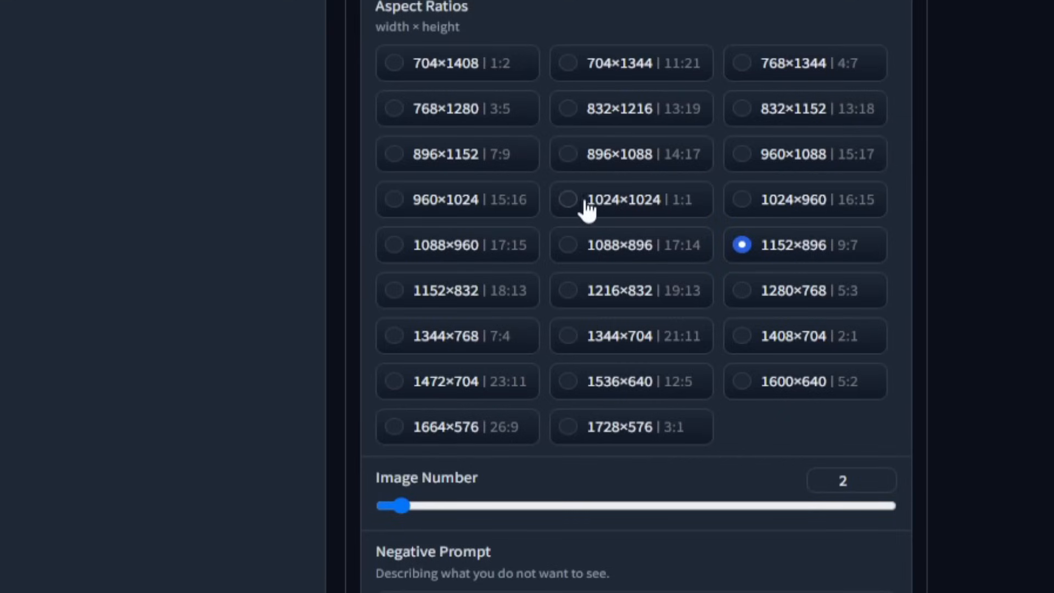
{"action": "left_click", "coordinate": [567, 199]}
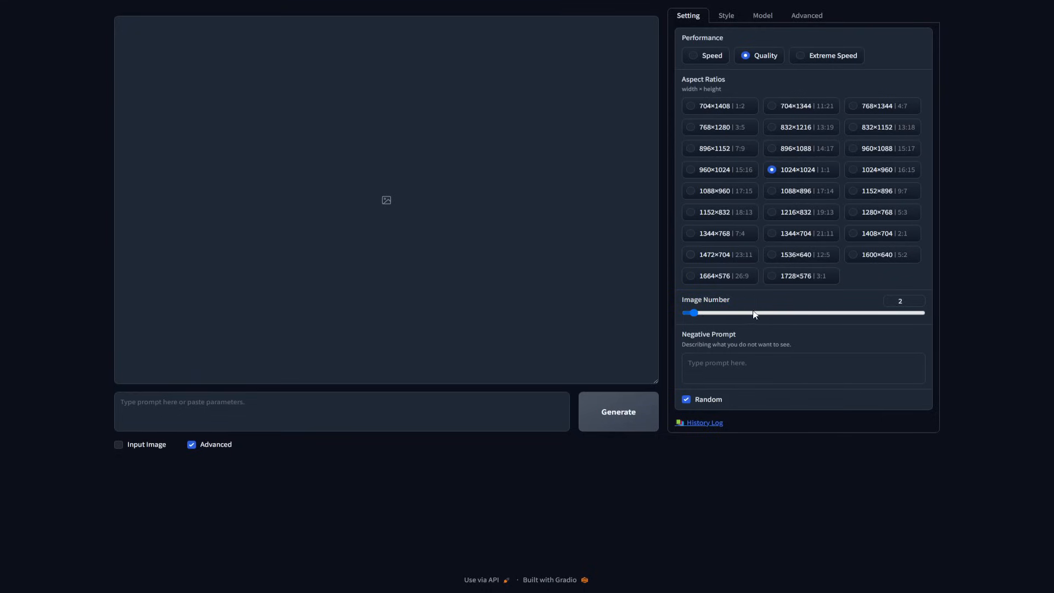
{"action": "left_click_drag", "start_coordinate": [692, 313], "coordinate": [924, 312]}
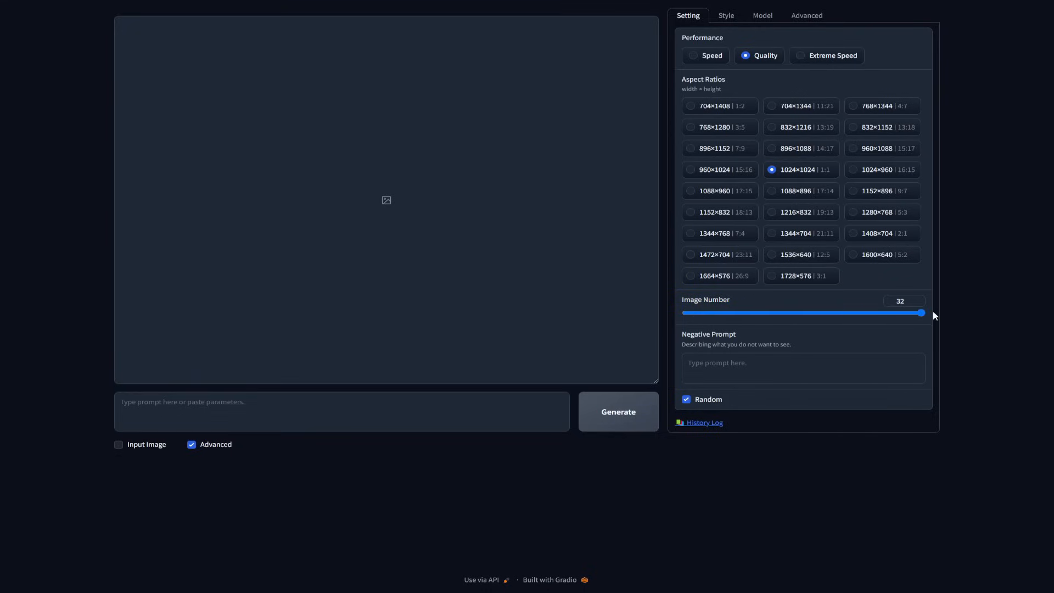
{"action": "left_click_drag", "start_coordinate": [923, 313], "coordinate": [690, 312]}
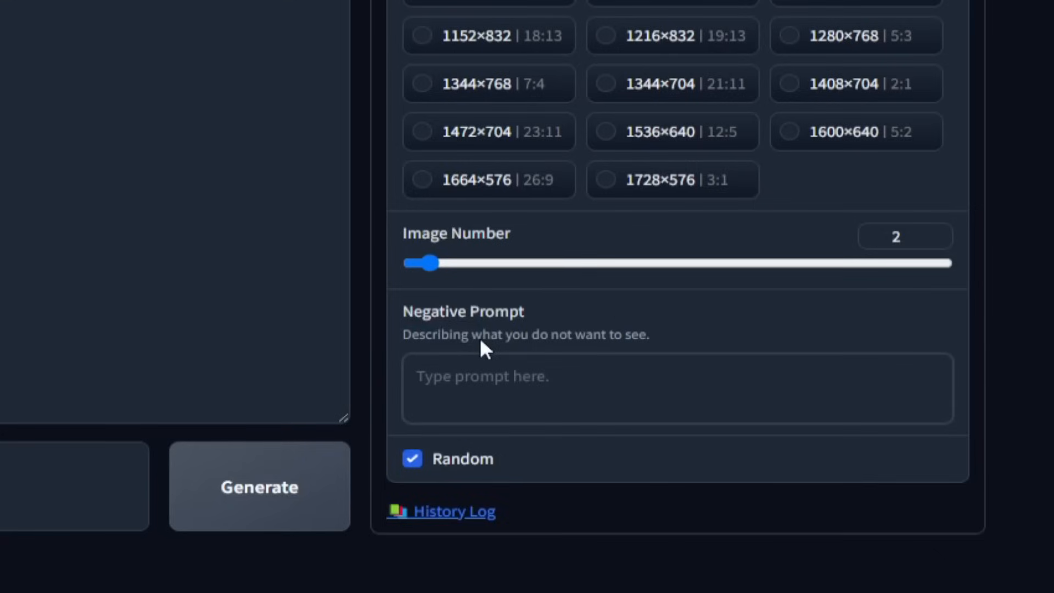
{"action": "mouse_move", "coordinate": [581, 327]}
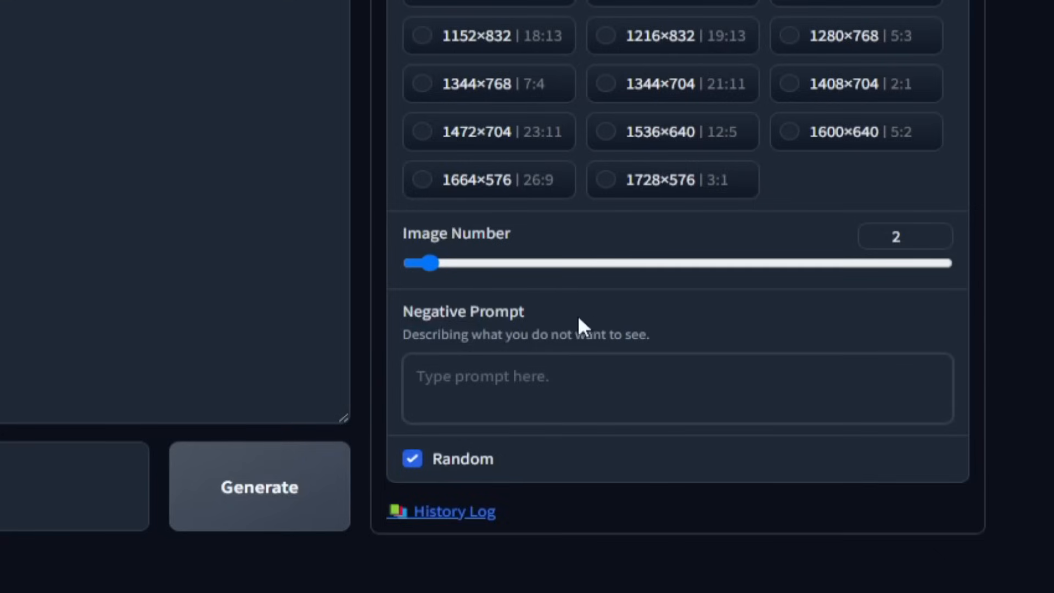
{"action": "mouse_move", "coordinate": [528, 345]}
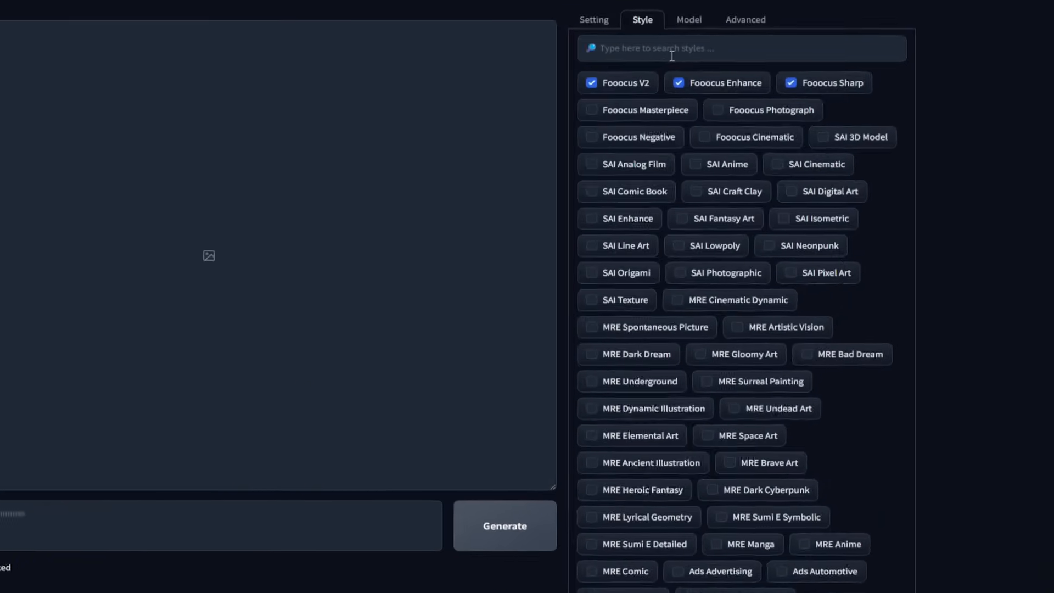
- Search styles for 'hyper' and enable Artstyle Hyperrealism
{"action": "type", "text": "hyper"}
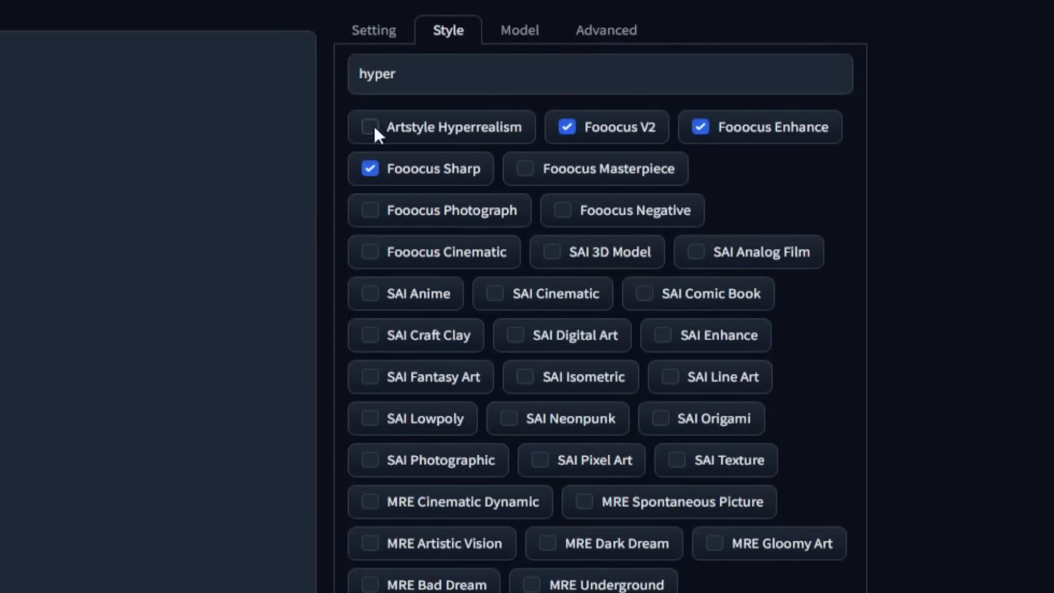
{"action": "left_click", "coordinate": [368, 128]}
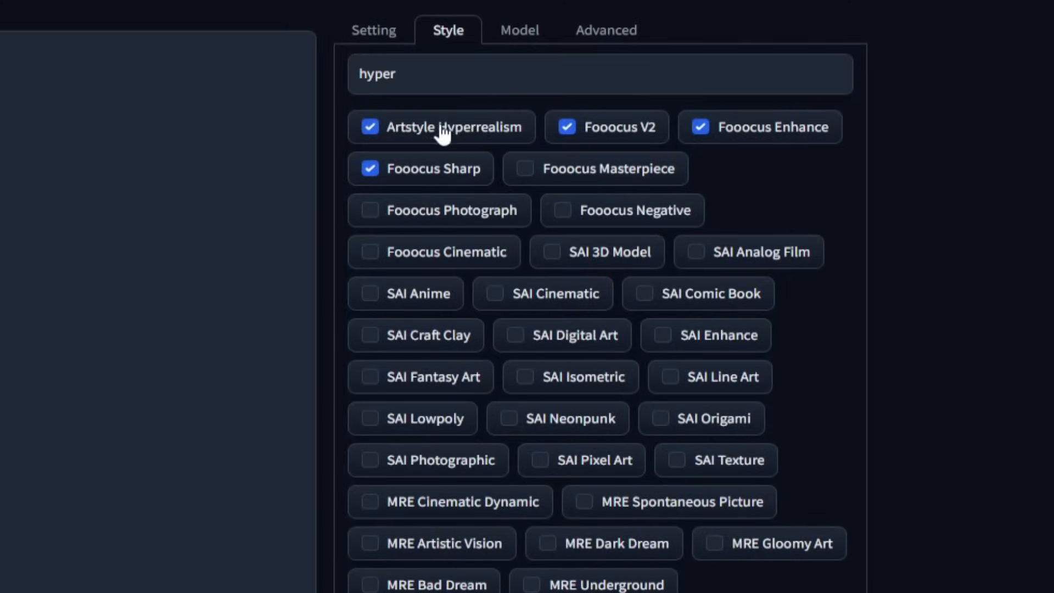
{"action": "mouse_move", "coordinate": [457, 154]}
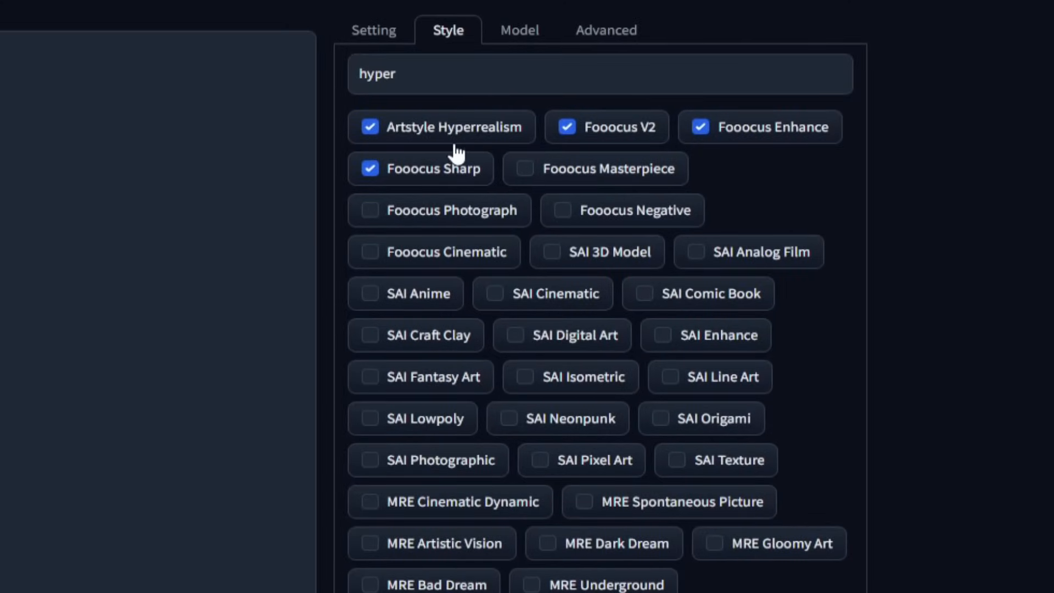
- Begin the prompt of Cristiano Ronaldo begging in the slums with 'torn clothes'
{"action": "left_click", "coordinate": [614, 30]}
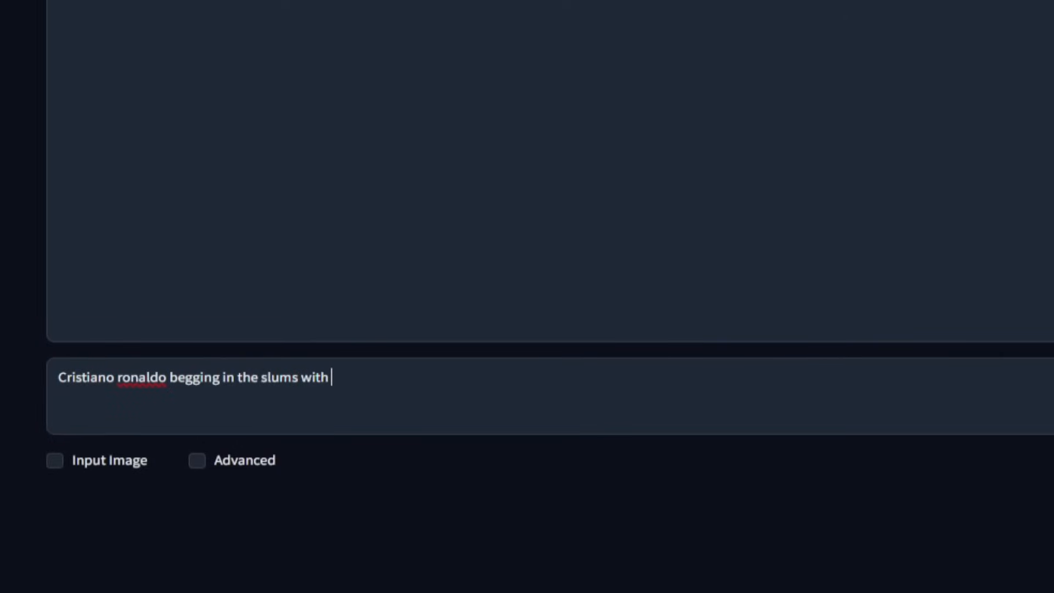
{"action": "type", "text": "torn clothes"}
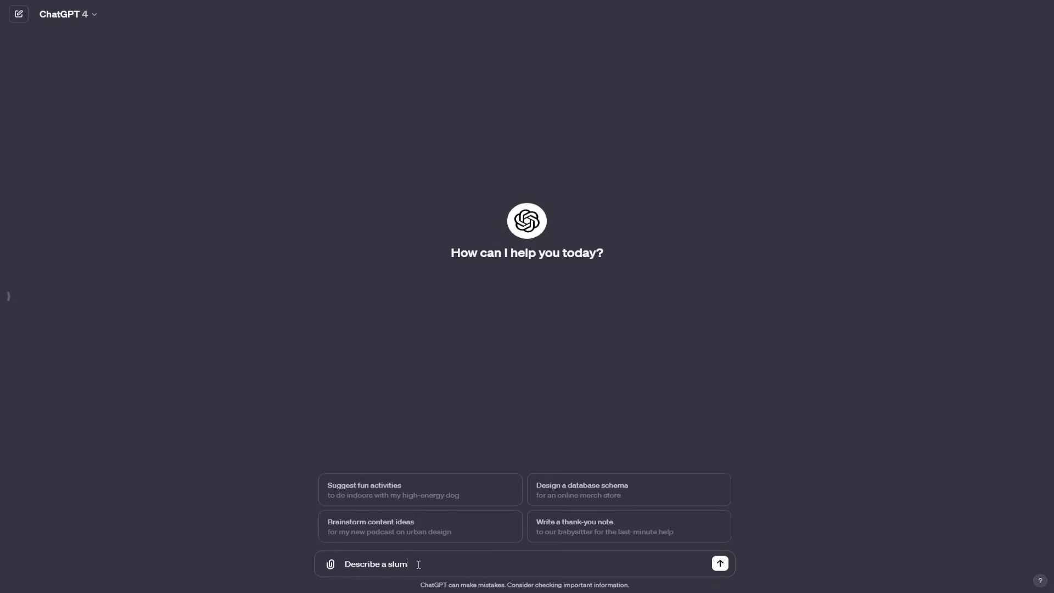
- Ask ChatGPT to 'Describe a slum setting in one sentence' and select its reply for copying
{"action": "type", "text": "setting in"}
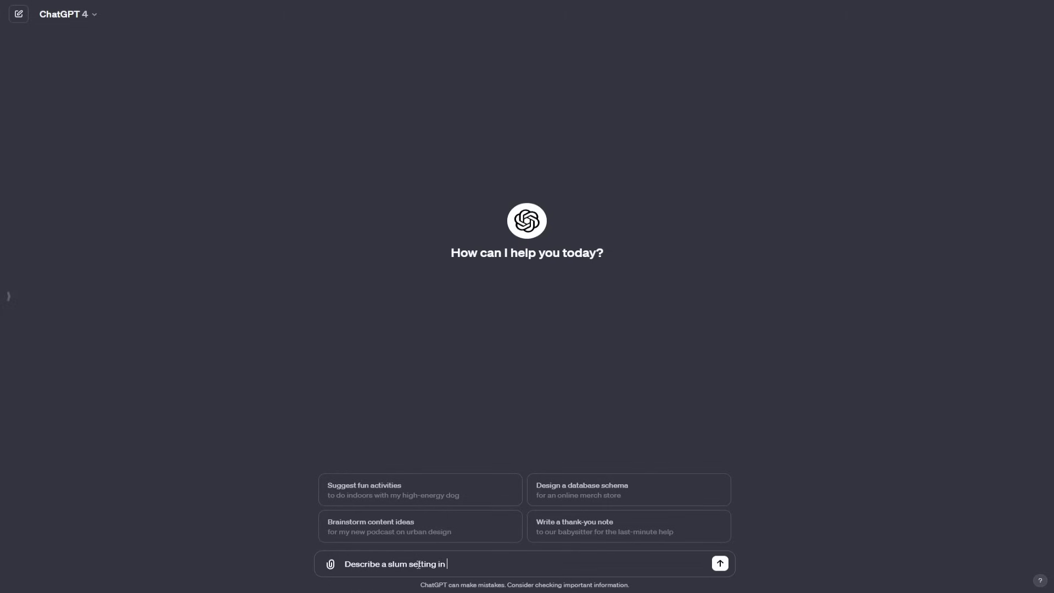
{"action": "type", "text": "one sentence"}
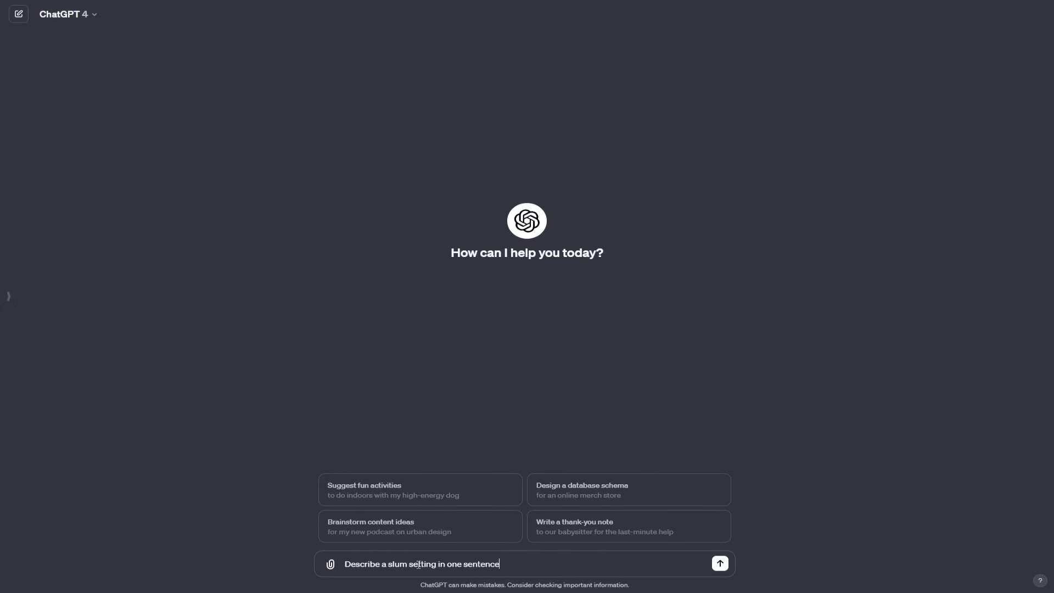
{"action": "left_click", "coordinate": [719, 563]}
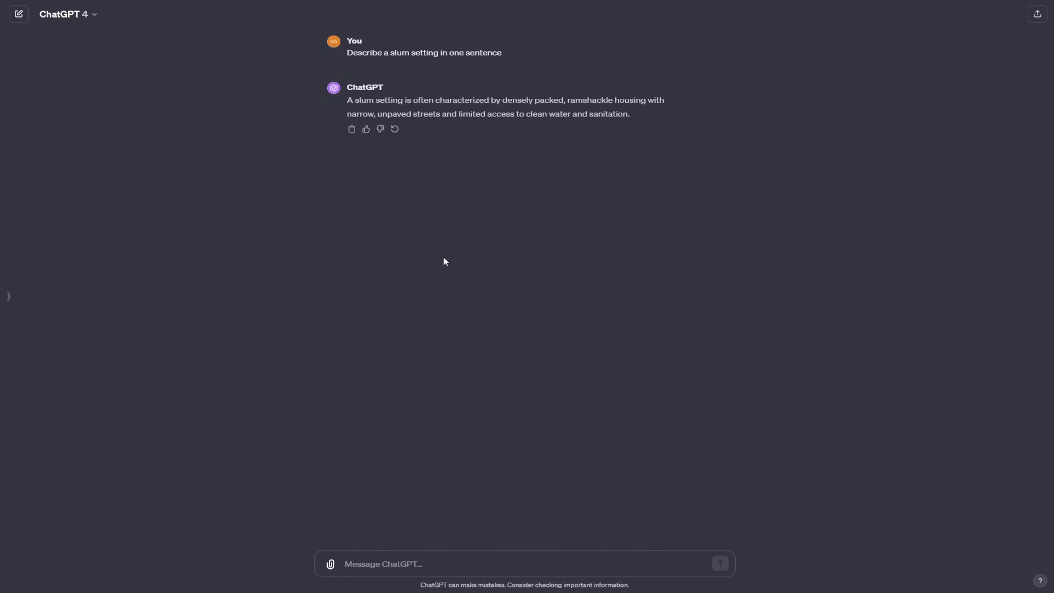
{"action": "mouse_move", "coordinate": [557, 118]}
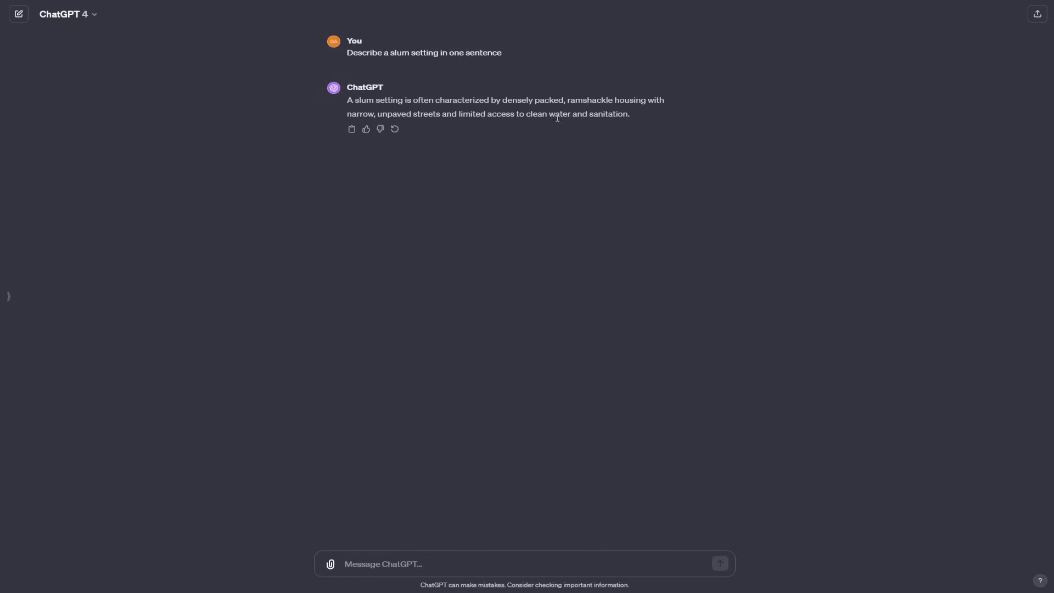
{"action": "left_click_drag", "start_coordinate": [375, 99], "coordinate": [441, 113]}
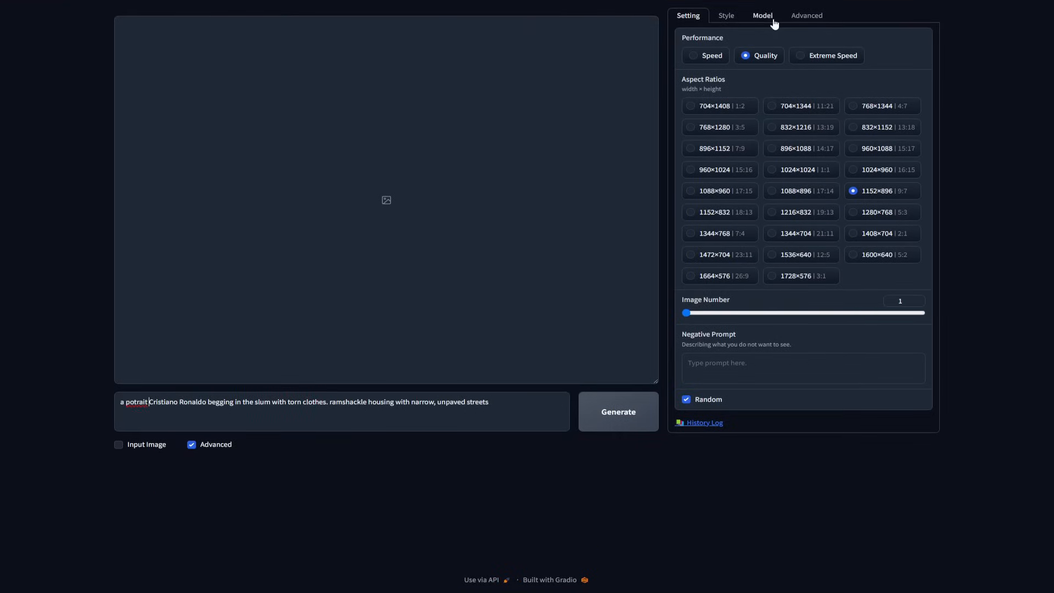
- Generate the hyperrealistic 1152×896 image of Ronaldo crouching in a slum street
{"action": "left_click", "coordinate": [615, 412]}
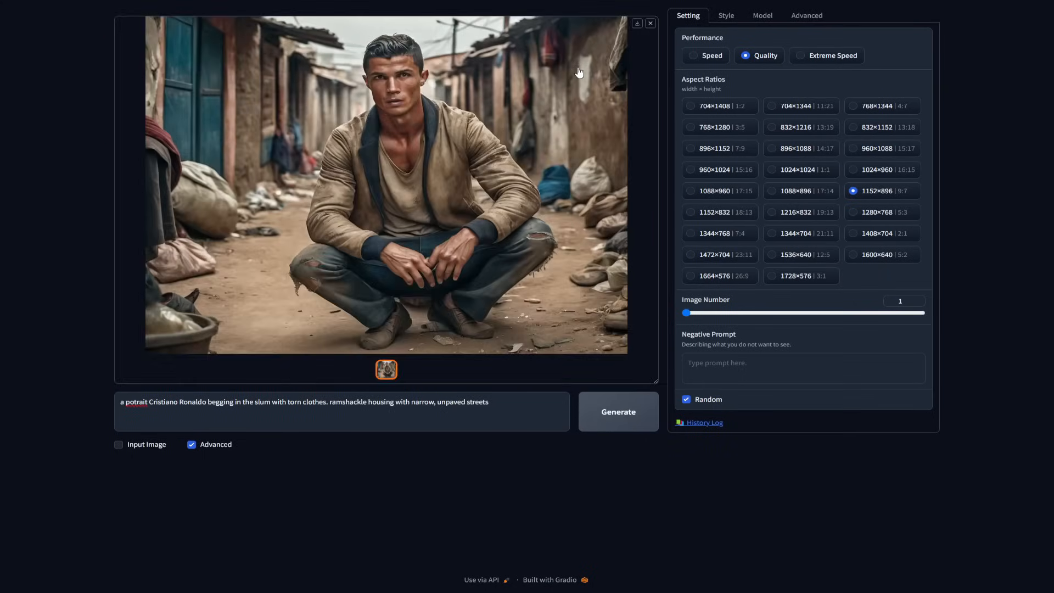
{"action": "mouse_move", "coordinate": [550, 172]}
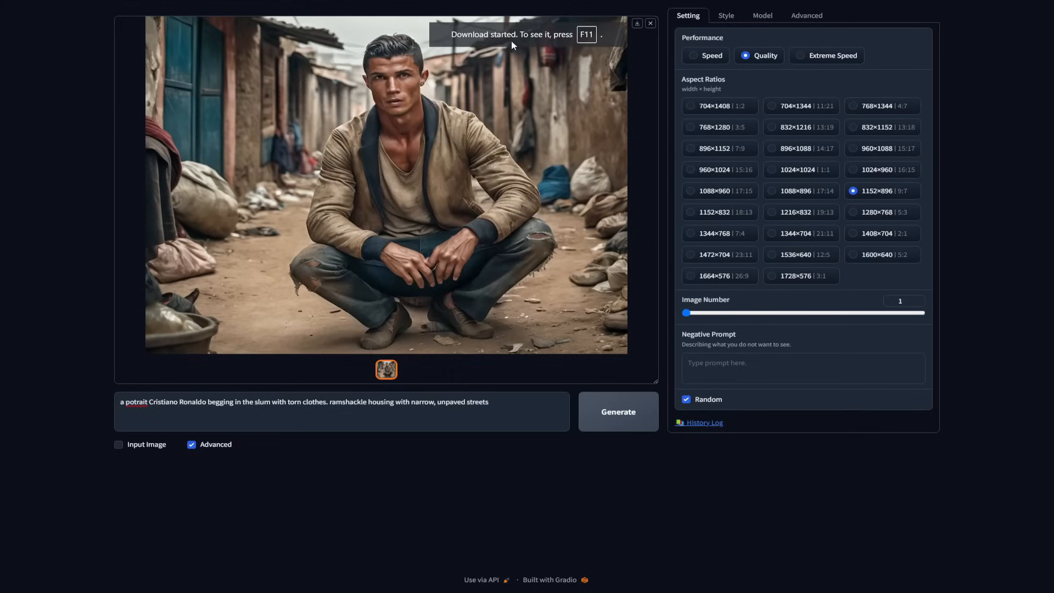
{"action": "mouse_move", "coordinate": [528, 230]}
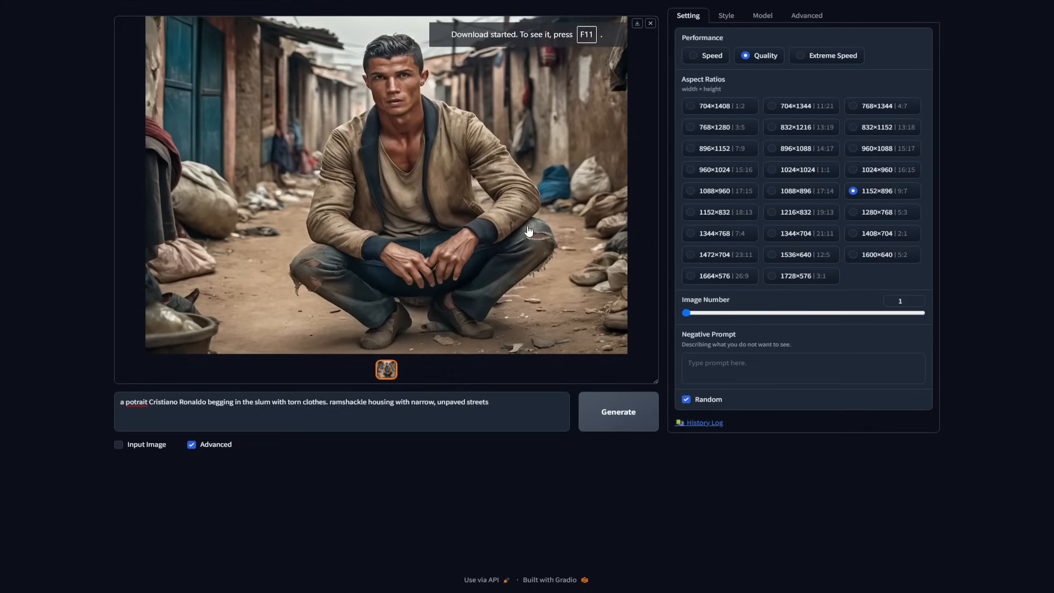